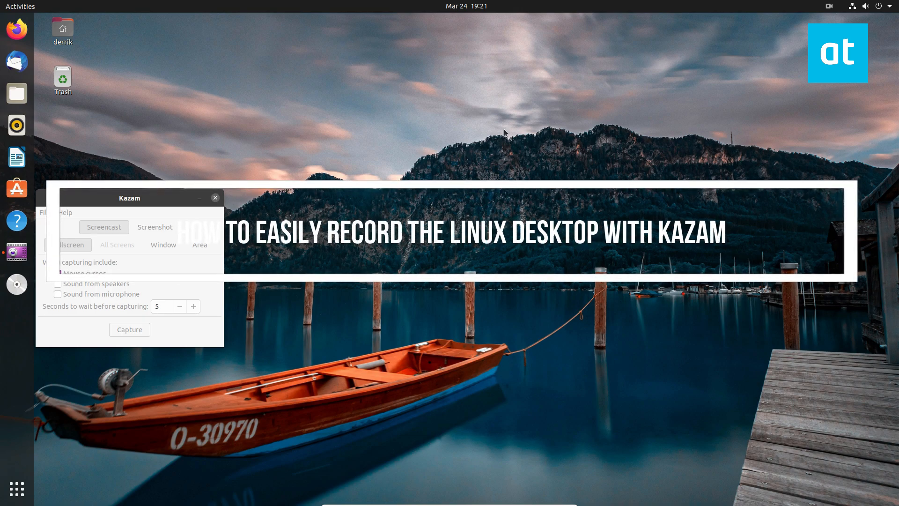
Step: Move the Kazam window to the middle, keeping Fullscreen, mouse cursor and 5-second delay
drag(129, 198, 376, 107)
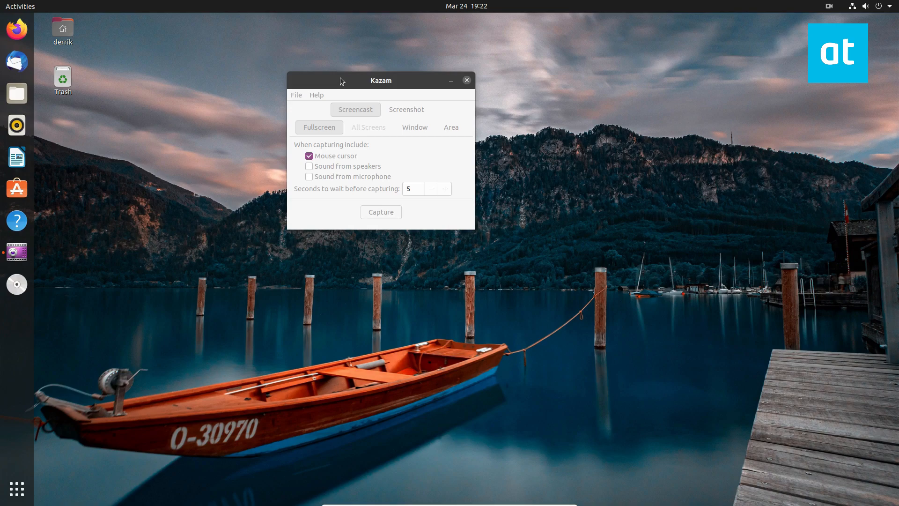
drag(381, 80, 432, 68)
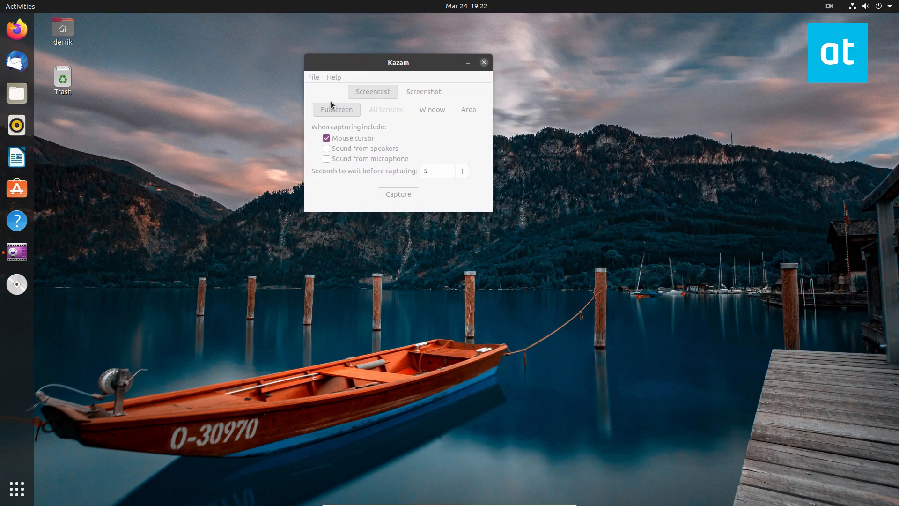
mouse_move(398, 194)
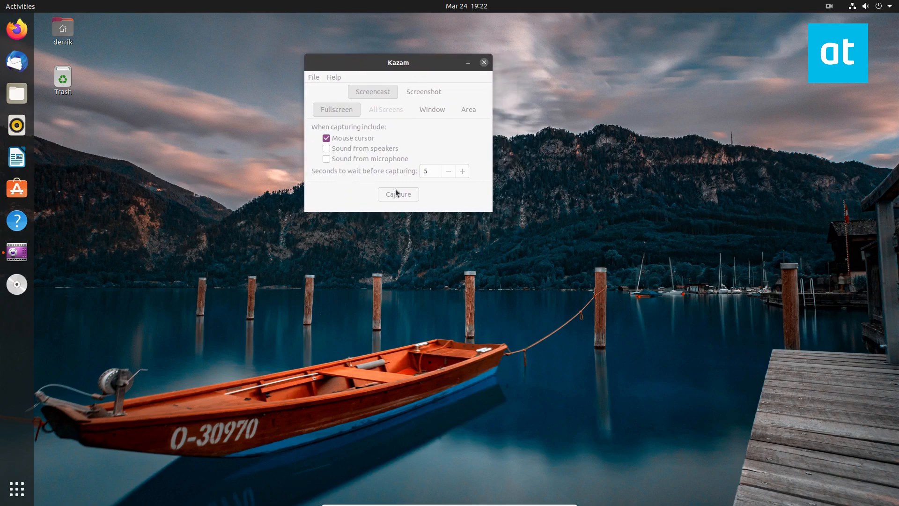
Step: Start the full-screen capture so Kazam hides during the 5-second countdown
drag(398, 62, 378, 82)
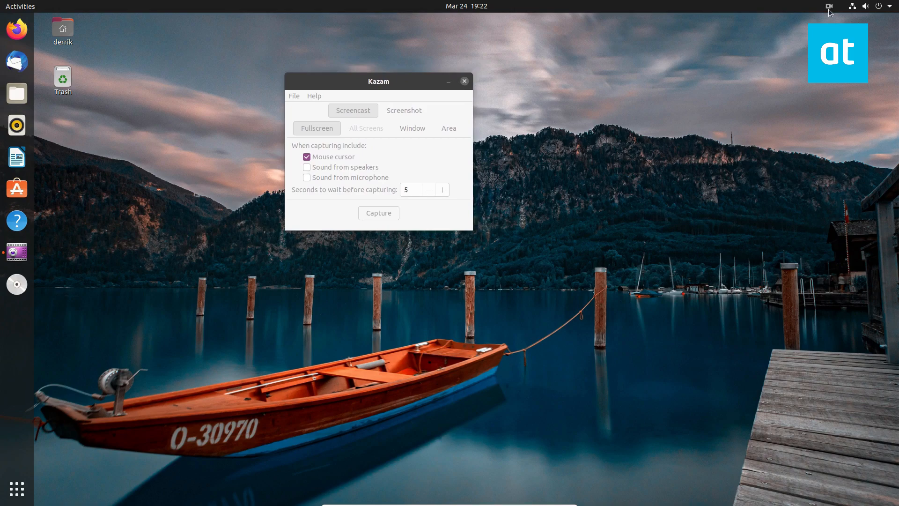
click(829, 7)
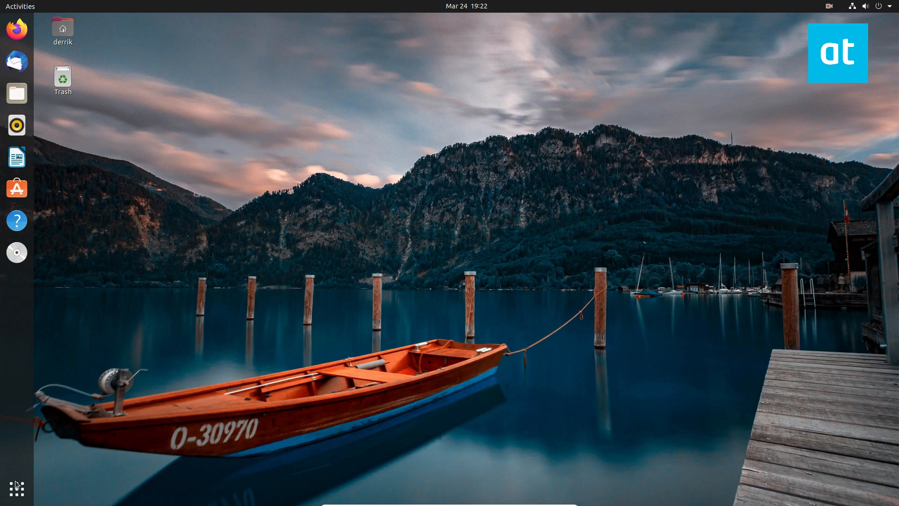
click(16, 488)
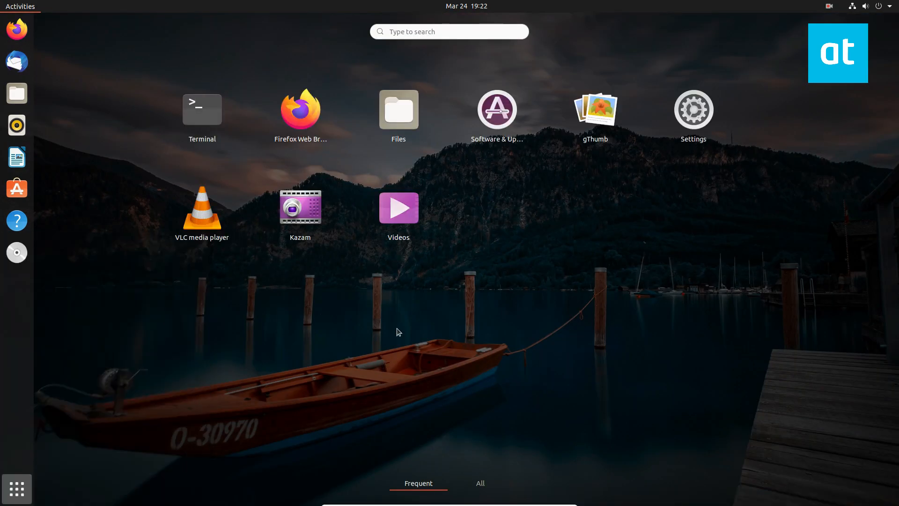
mouse_move(403, 77)
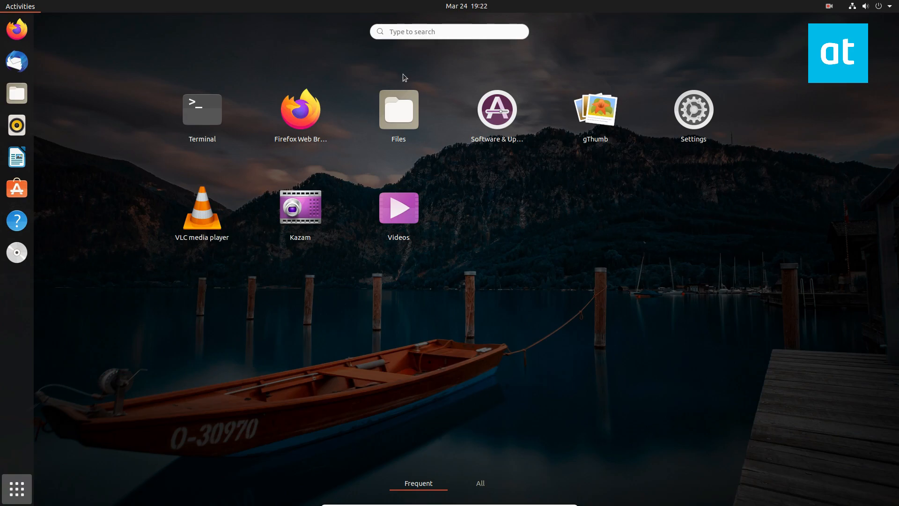
mouse_move(475, 438)
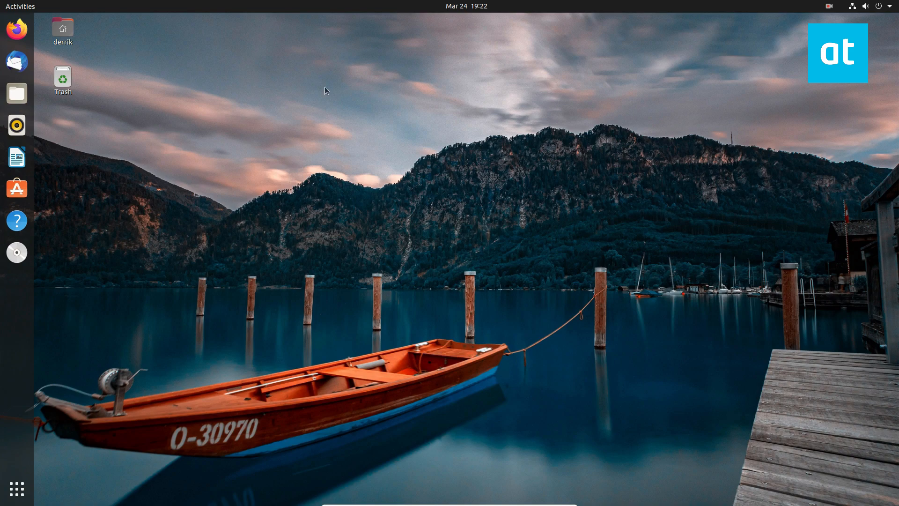
mouse_move(327, 95)
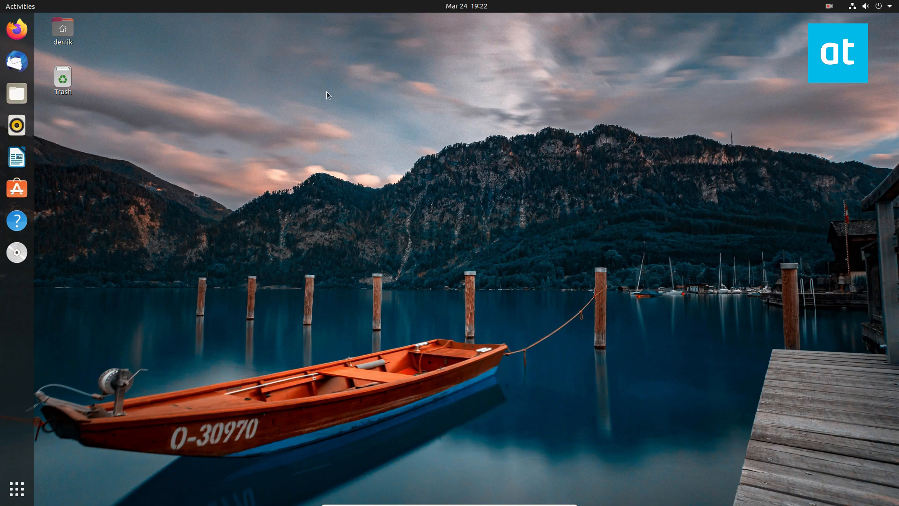
mouse_move(415, 141)
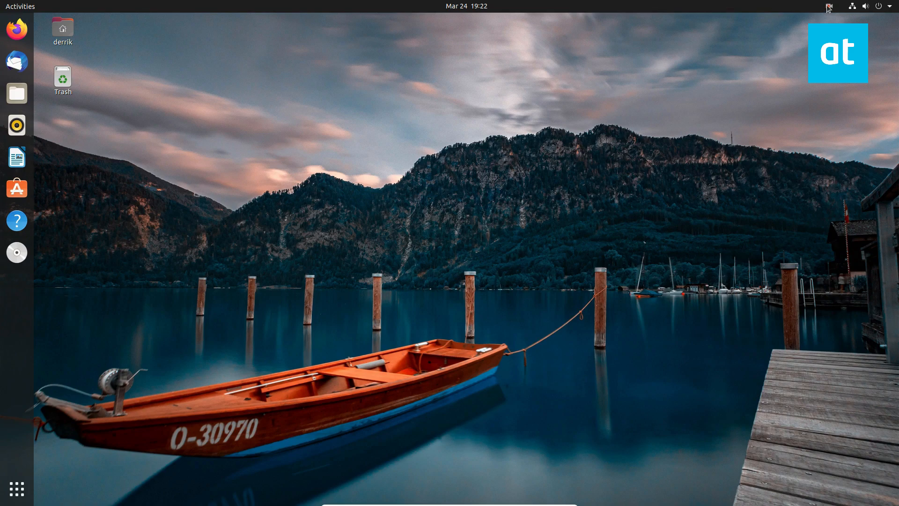
click(829, 6)
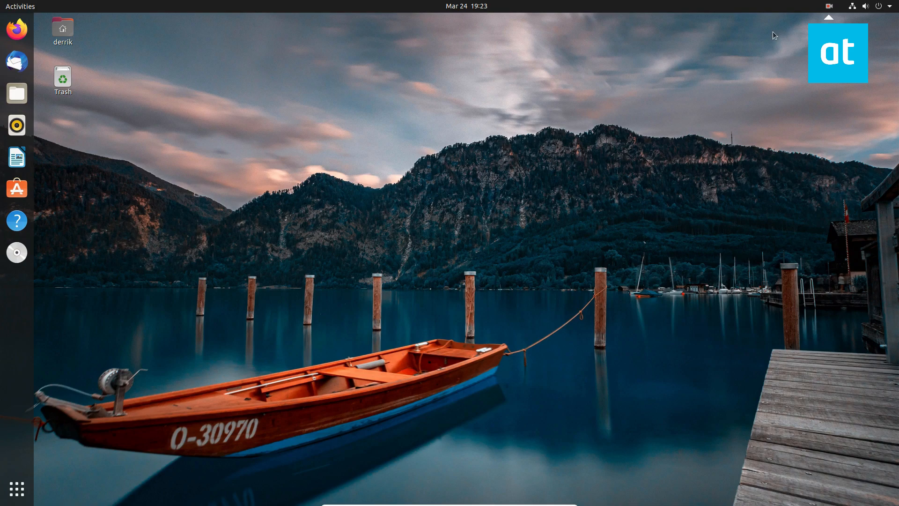
mouse_move(813, 4)
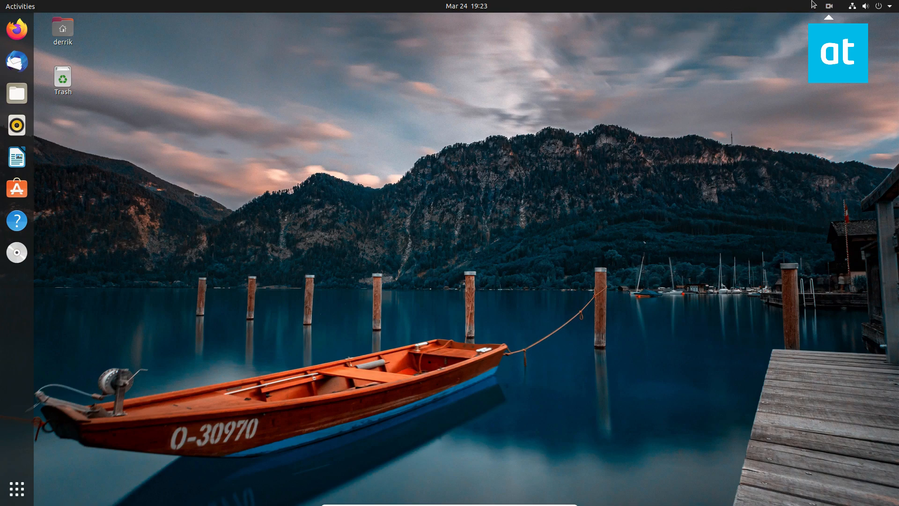
mouse_move(16, 487)
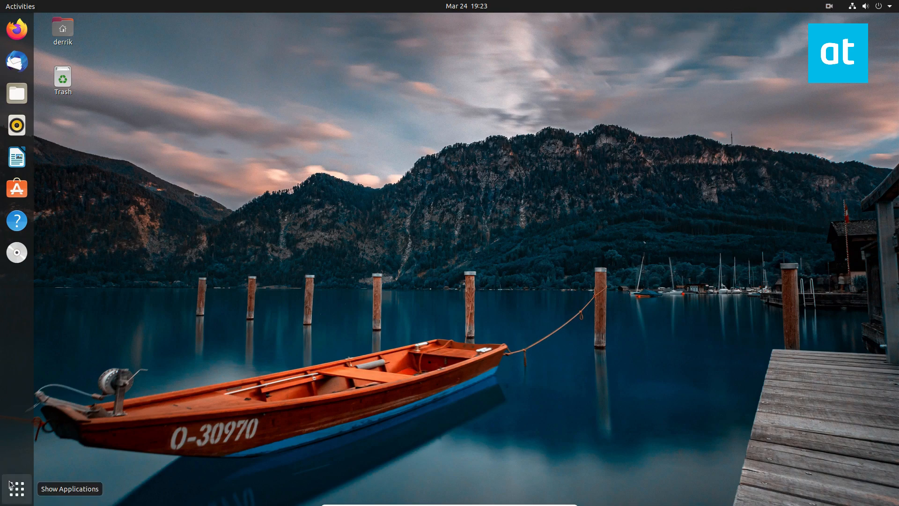
click(828, 7)
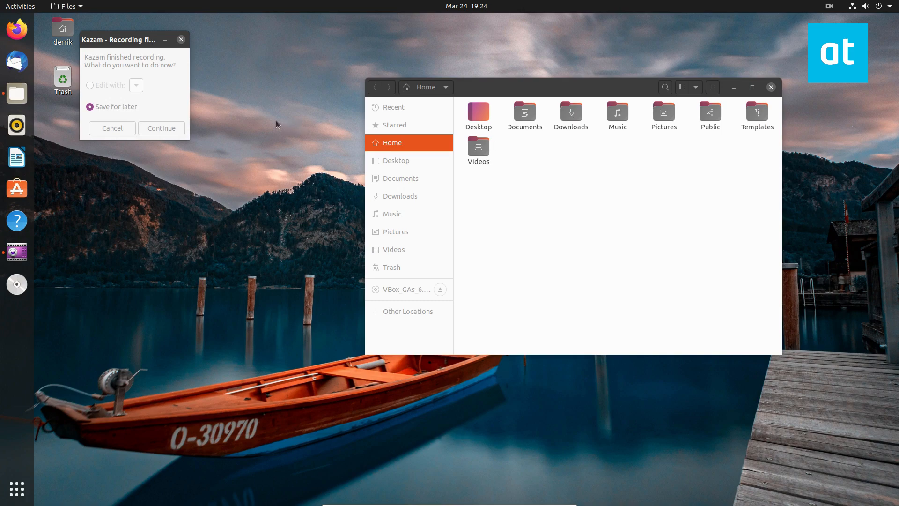
Step: Save the recording for later as an AVI in the Desktop folder
drag(119, 39, 225, 86)
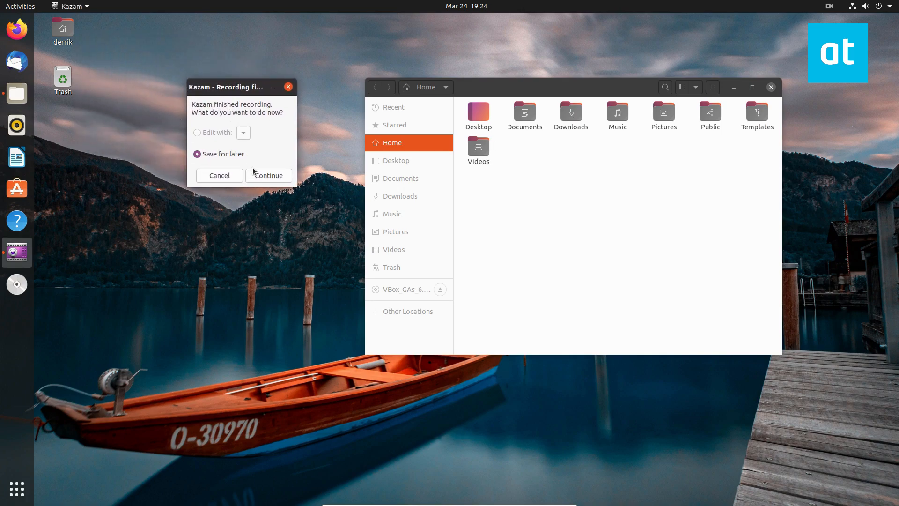
click(268, 175)
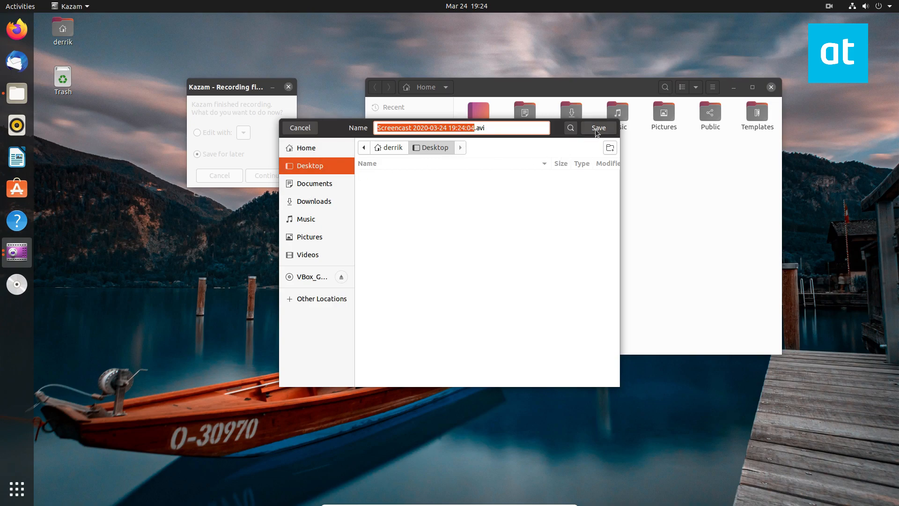
click(599, 129)
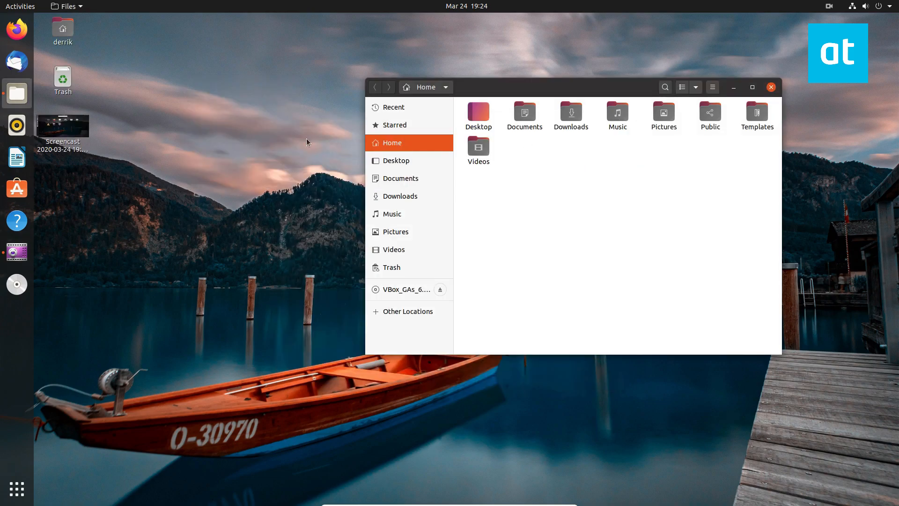
click(478, 112)
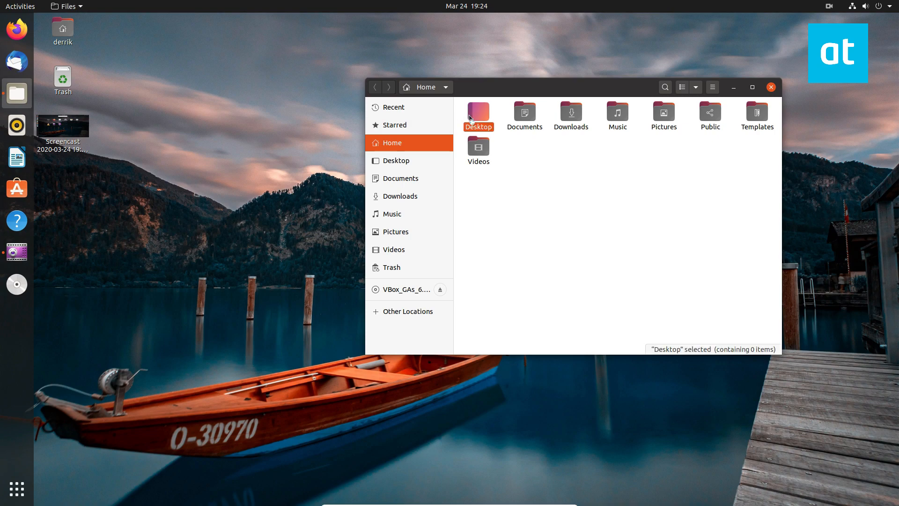
double_click(478, 113)
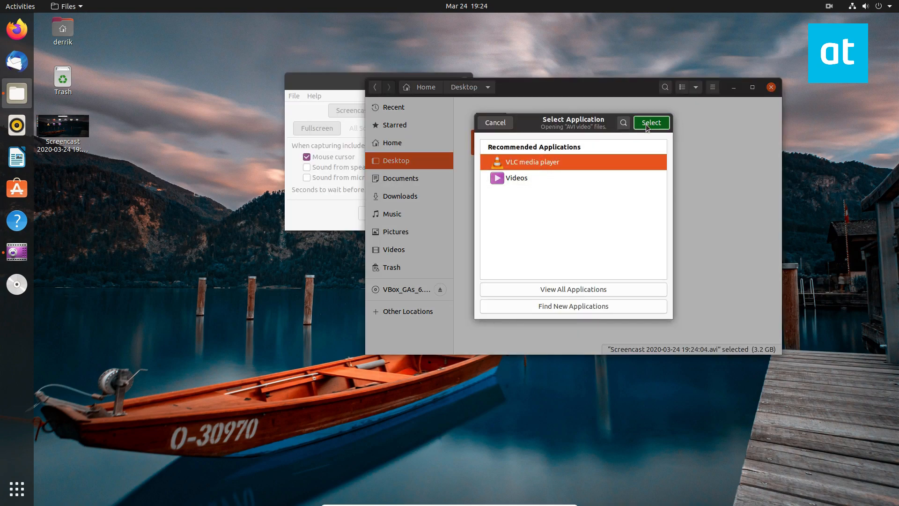
Step: Play the 19-second AVI in VLC media player, then close VLC
click(650, 121)
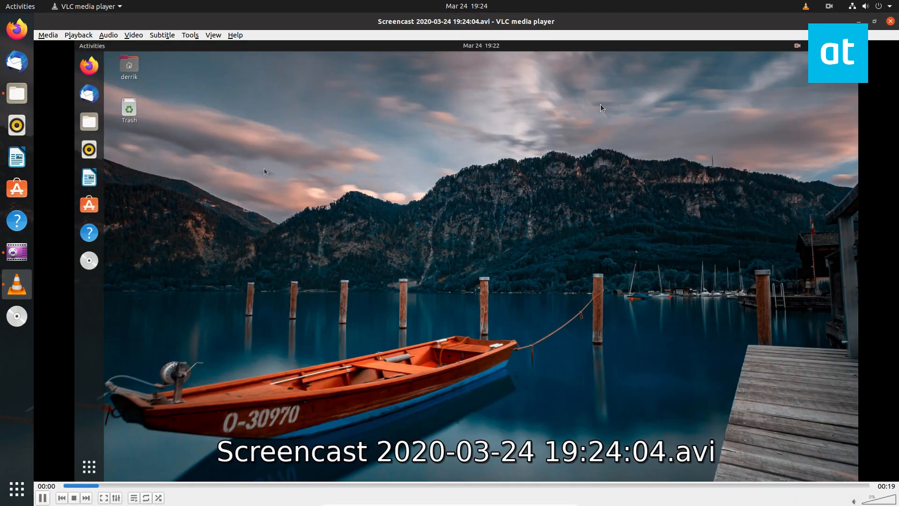
mouse_move(207, 256)
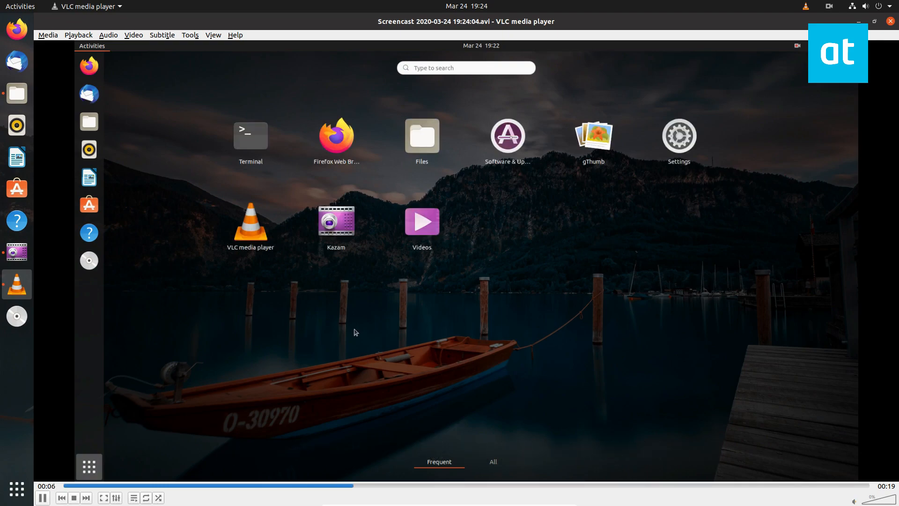
mouse_move(417, 304)
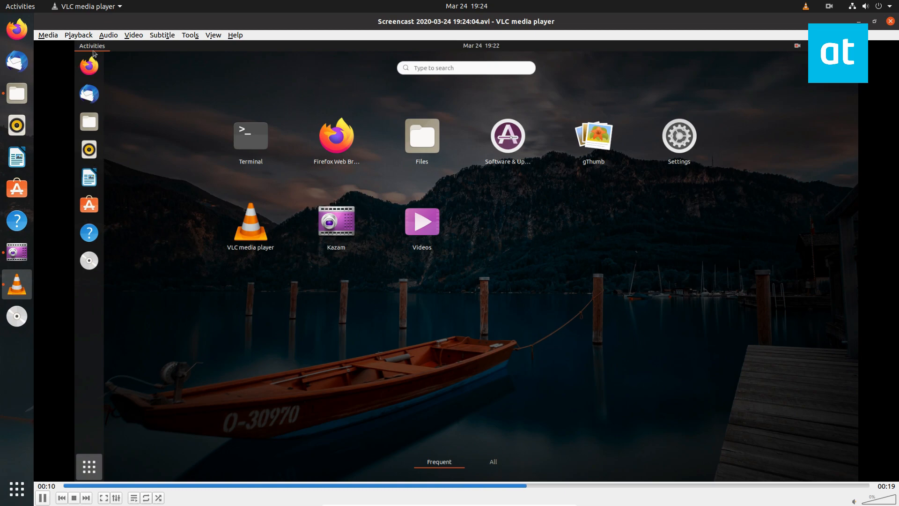
click(91, 46)
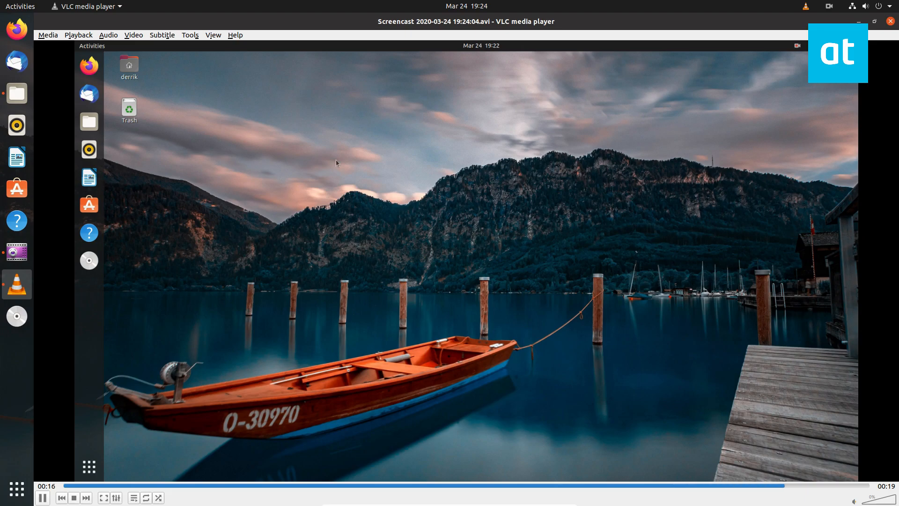
click(797, 47)
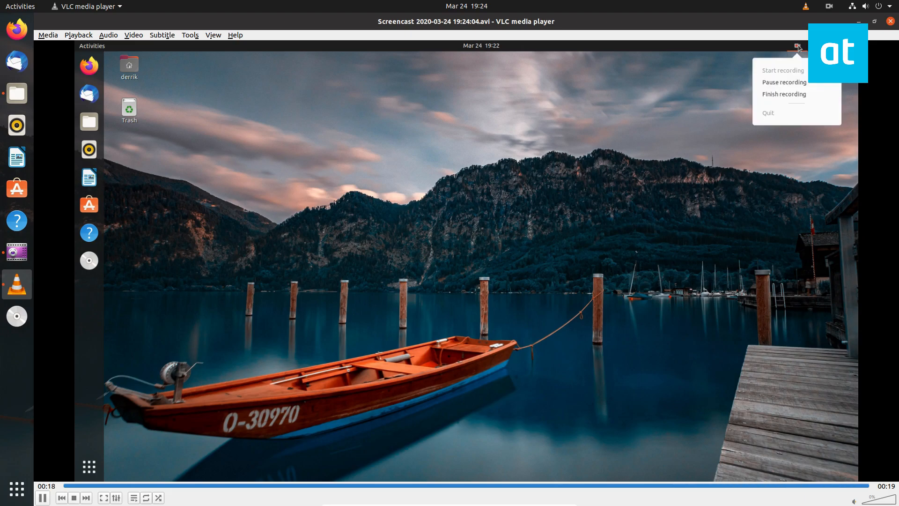
click(783, 94)
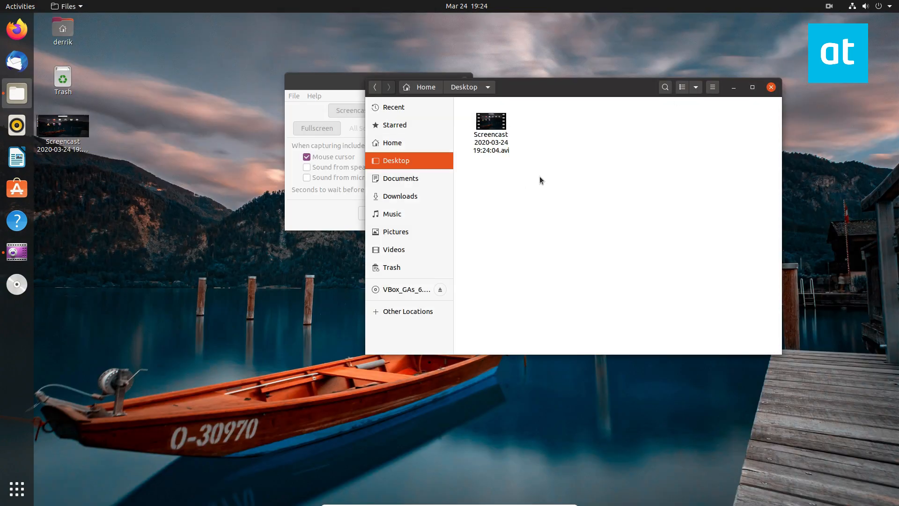
mouse_move(838, 170)
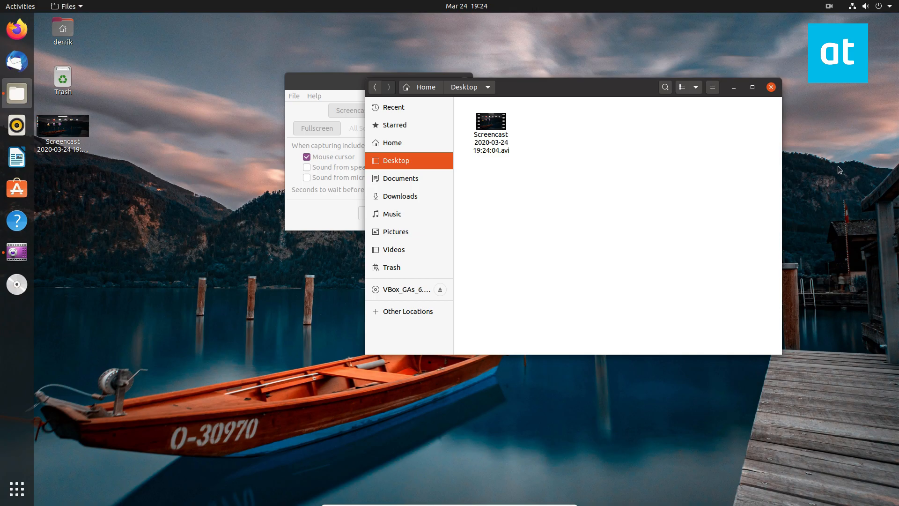